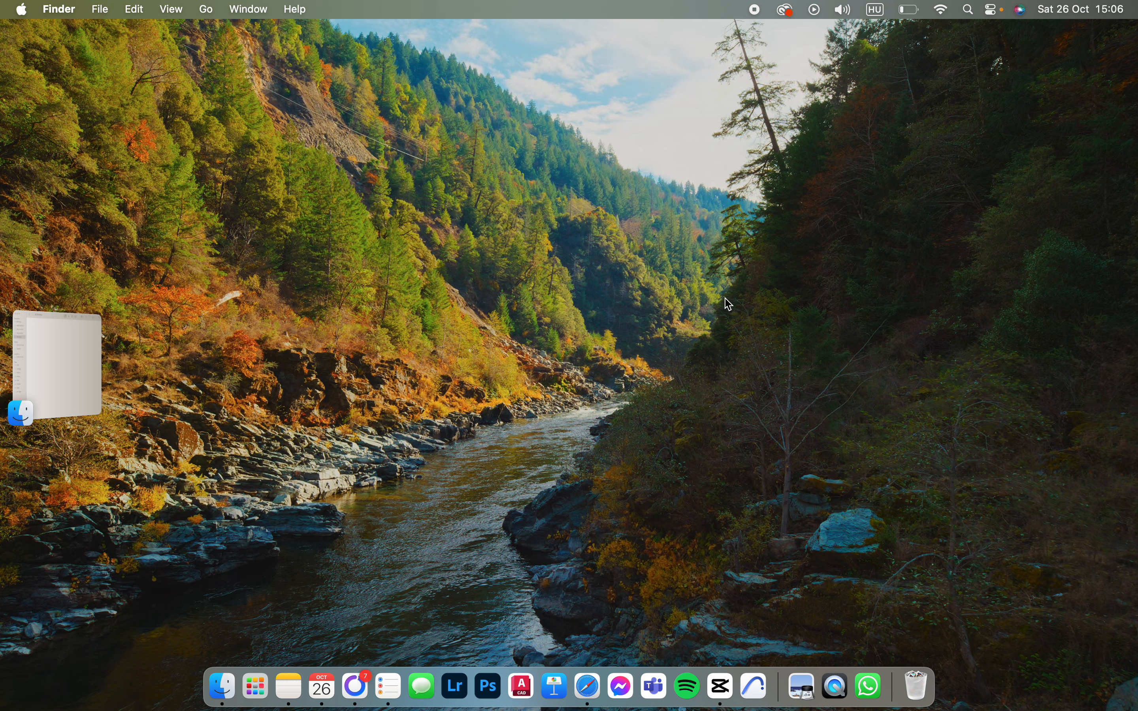
pyautogui.moveTo(719, 686)
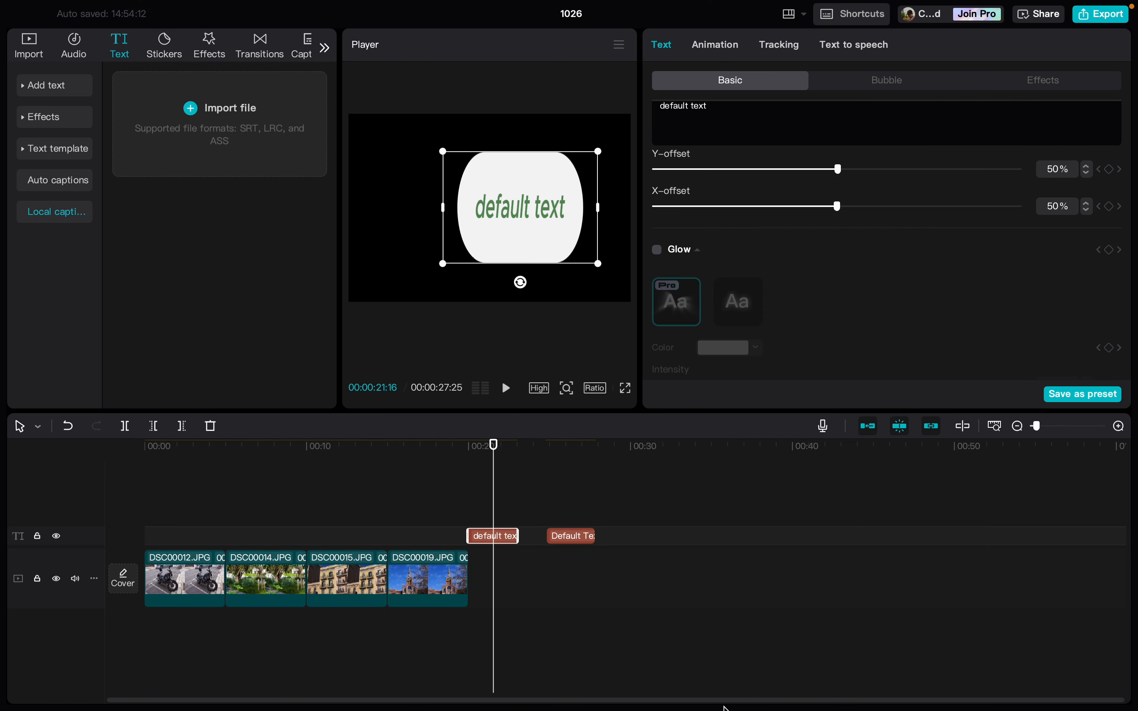
pyautogui.moveTo(524, 351)
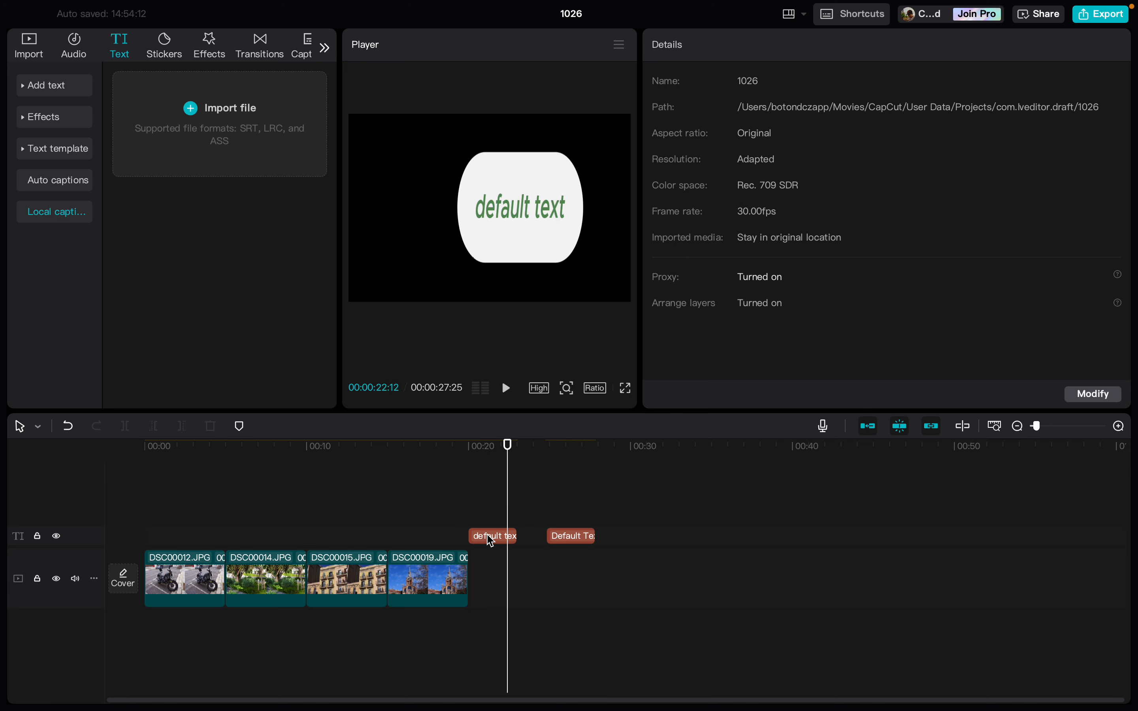
# Select the 'default text' clip and reveal its Background X-offset slider in the Text Basic panel.
pyautogui.click(493, 535)
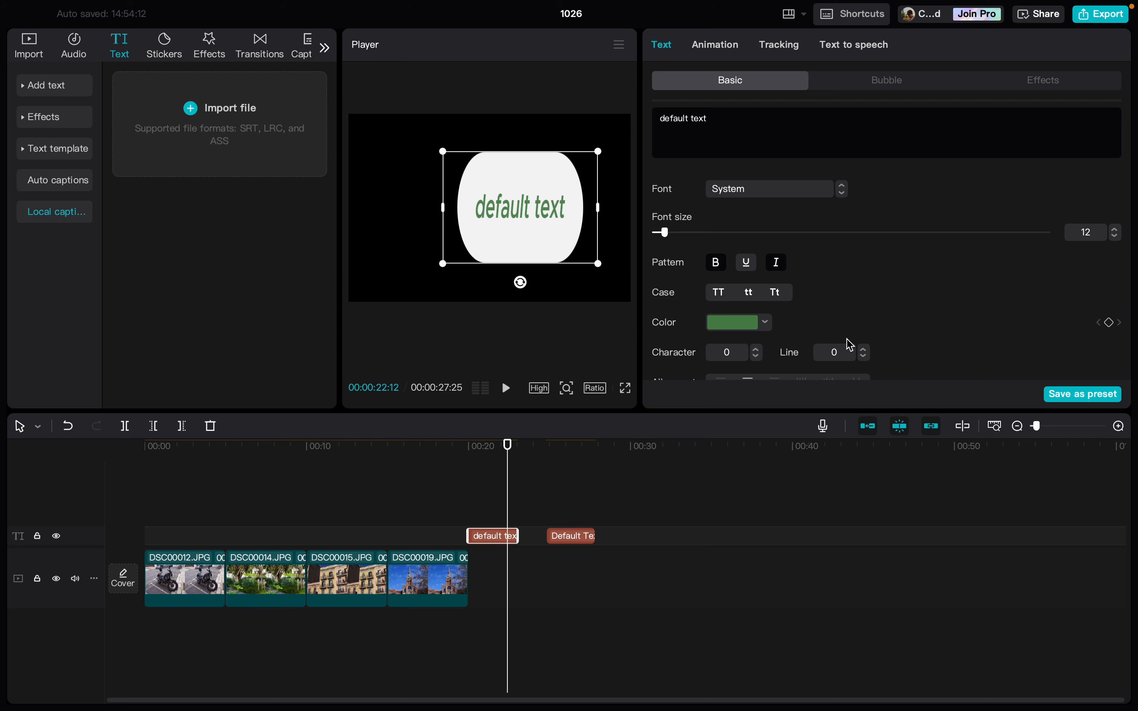
pyautogui.scroll(-3)
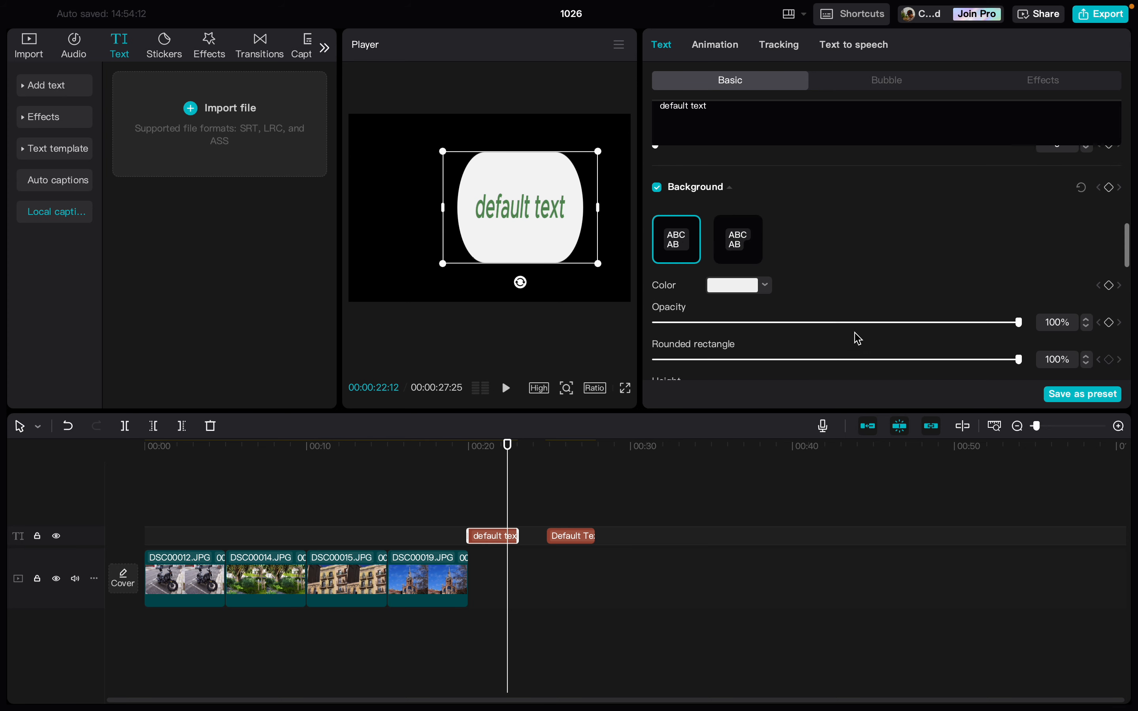
pyautogui.scroll(-3)
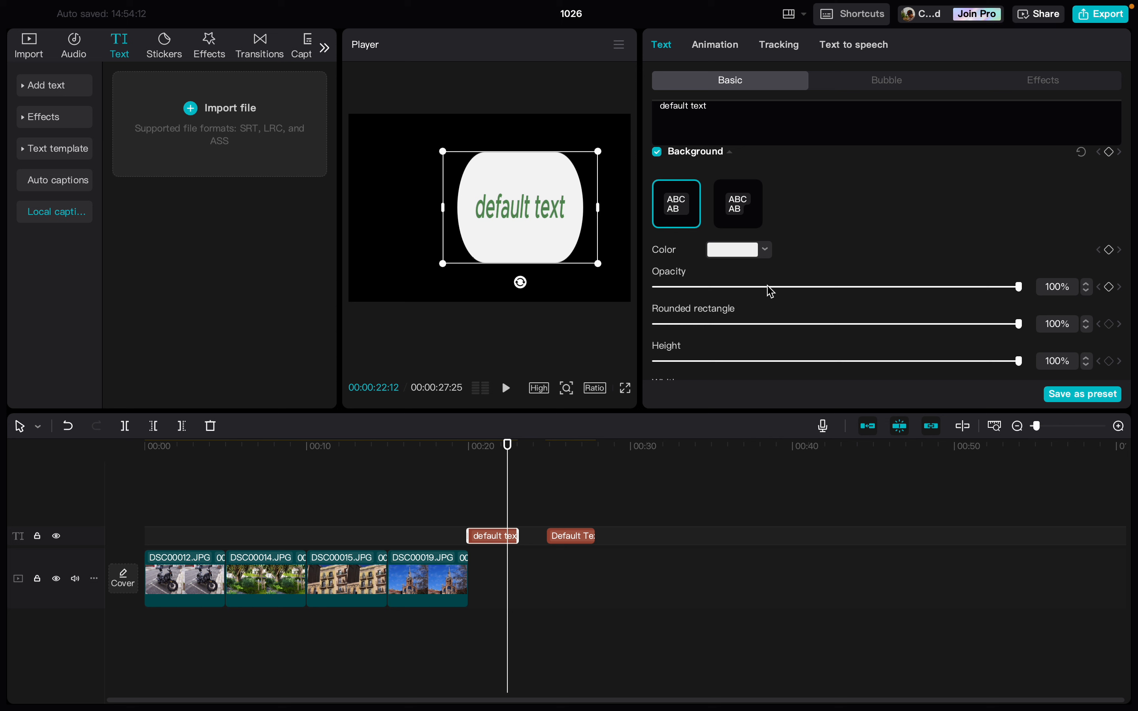
pyautogui.scroll(-3)
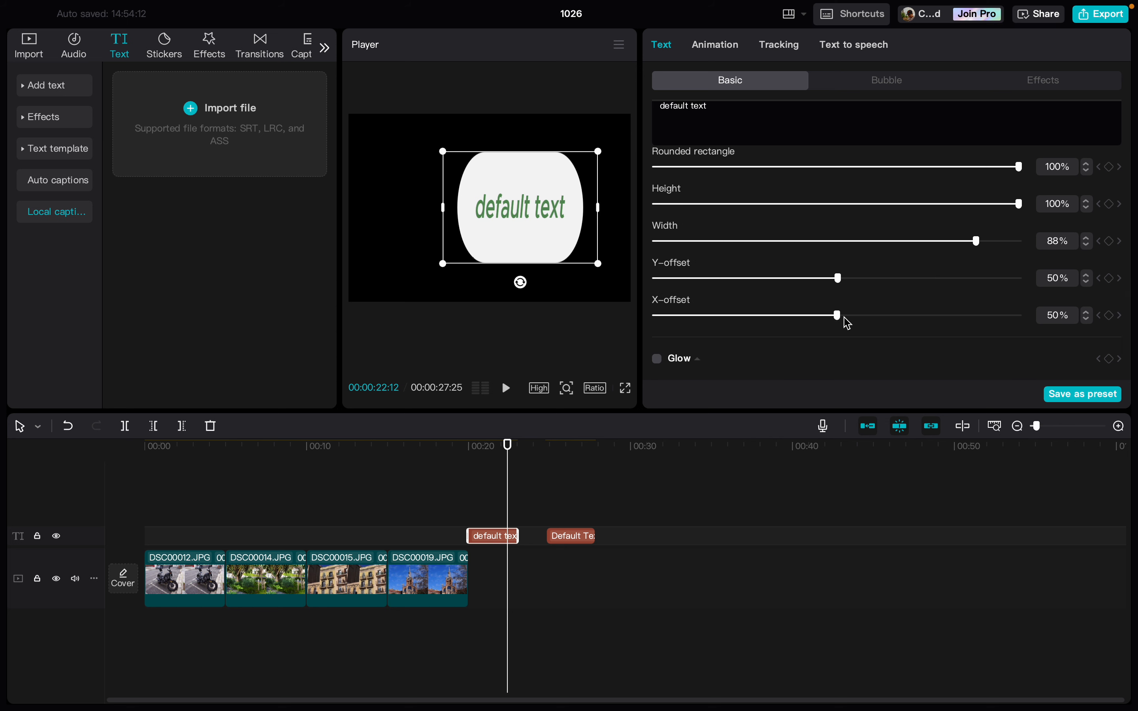